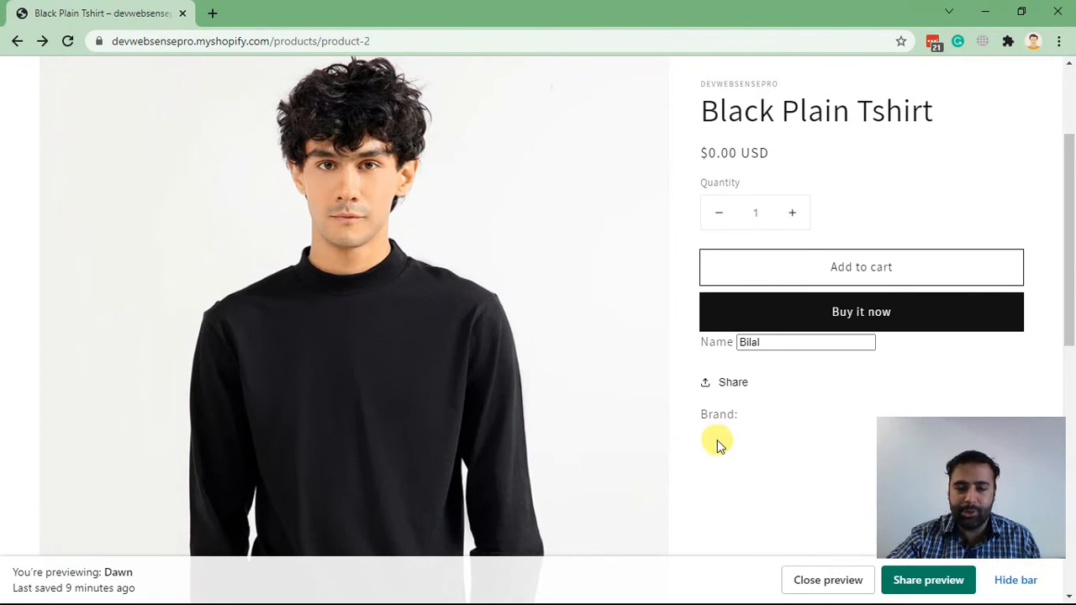
mouse_move(704, 347)
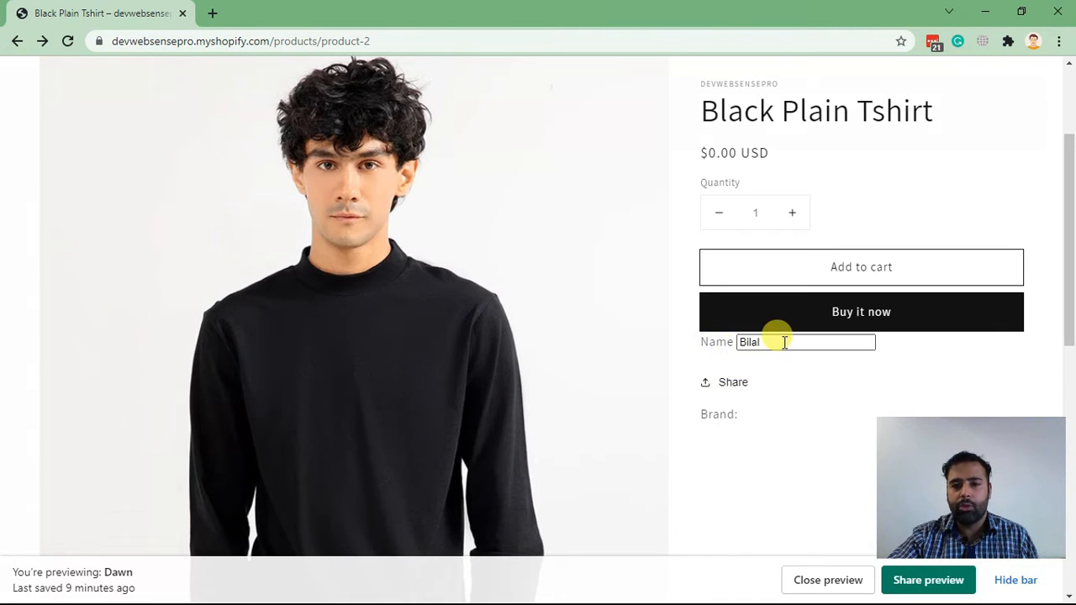
mouse_move(772, 373)
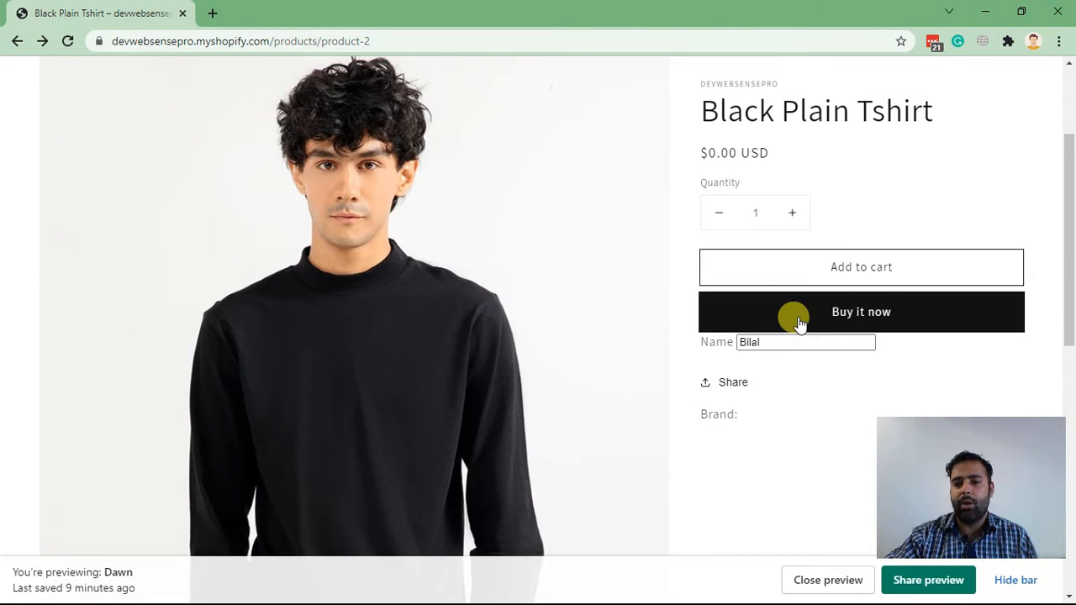
Buy the Black Plain Tshirt now with a name entered in its Name field.
left_click(860, 311)
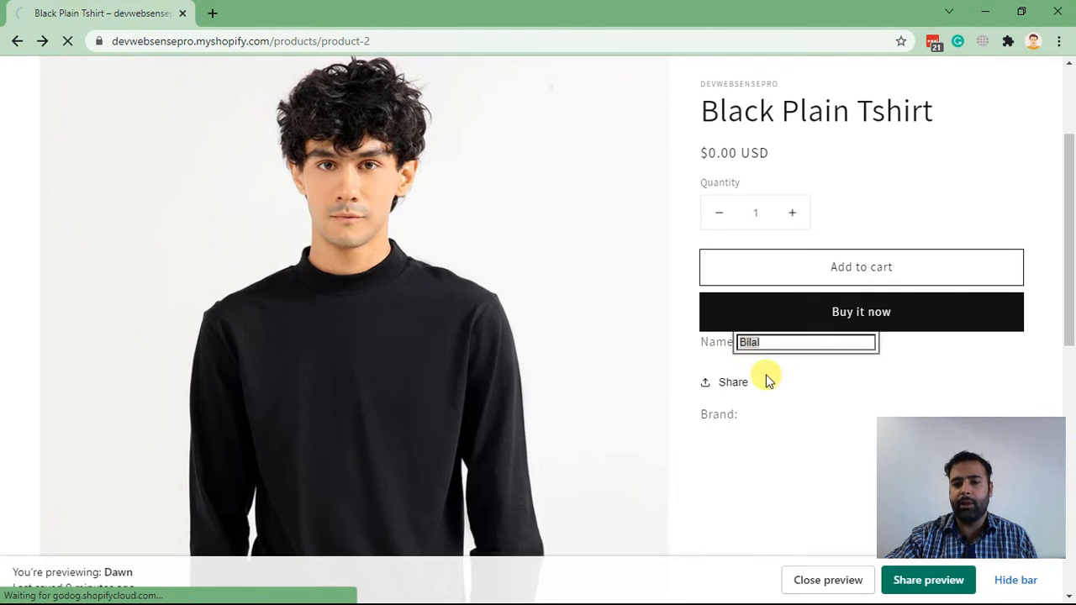
left_click(861, 311)
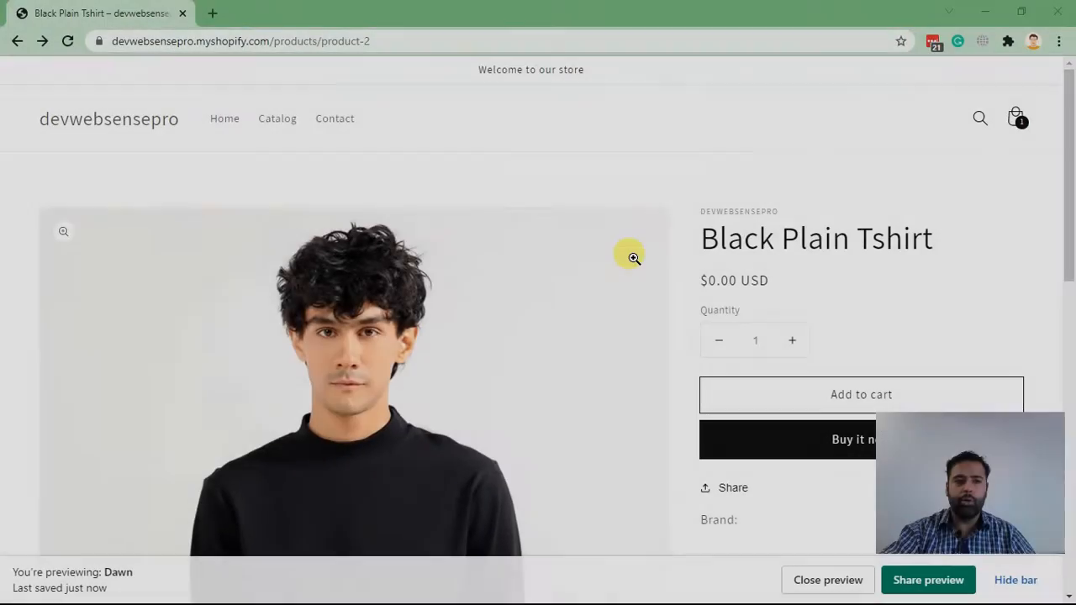
mouse_move(664, 185)
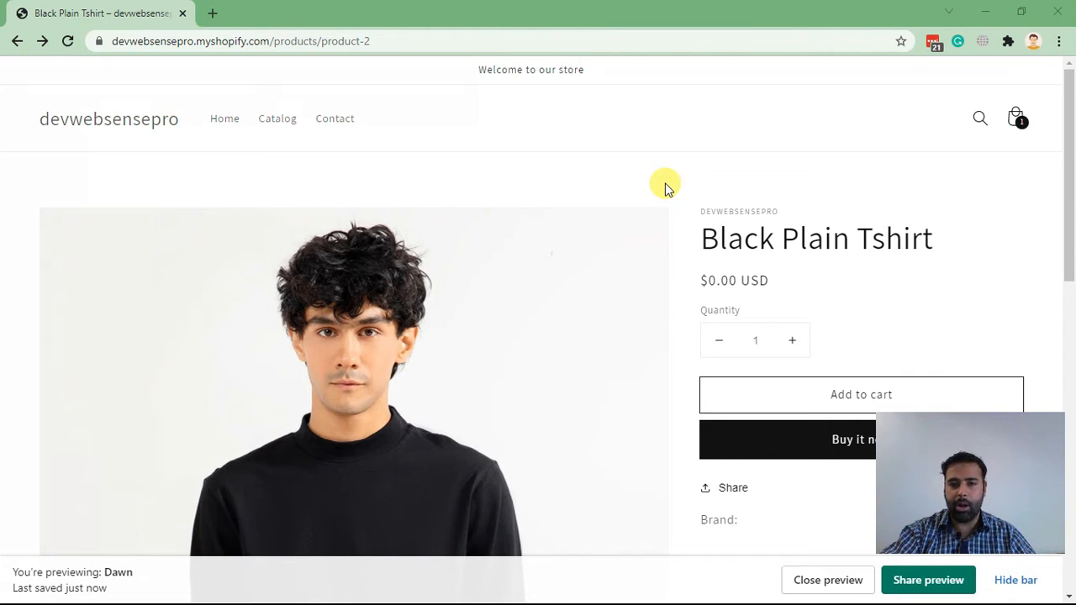
scroll("down", 3)
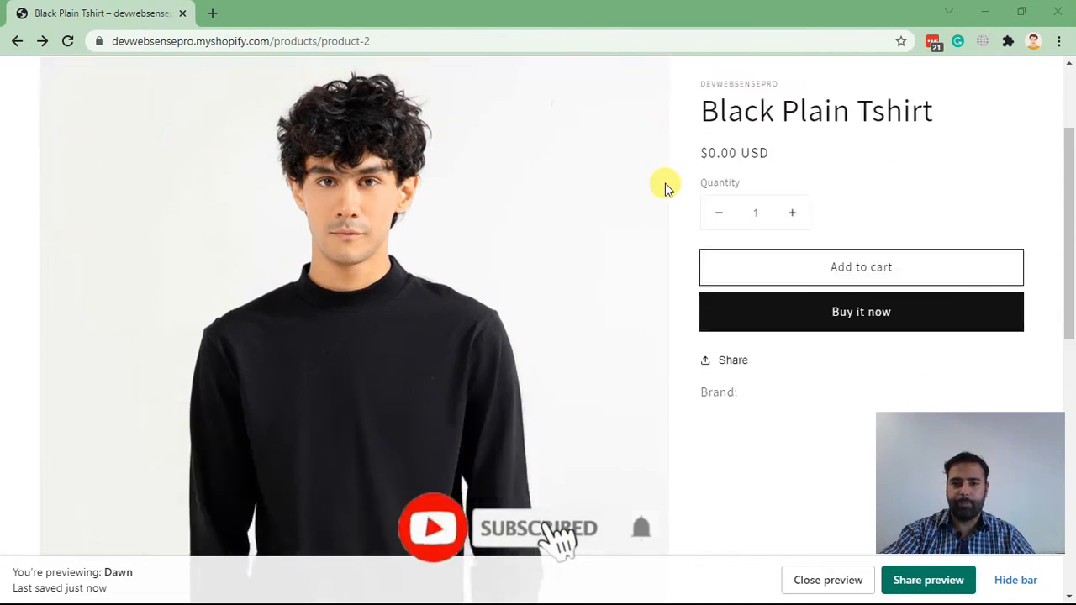
scroll("down", 3)
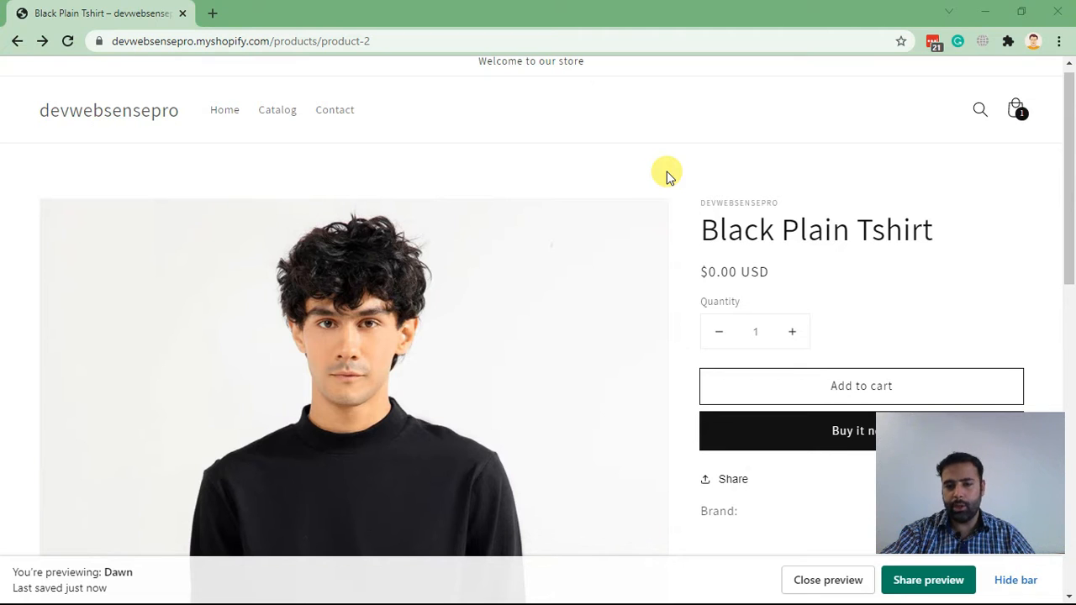
scroll("down", 3)
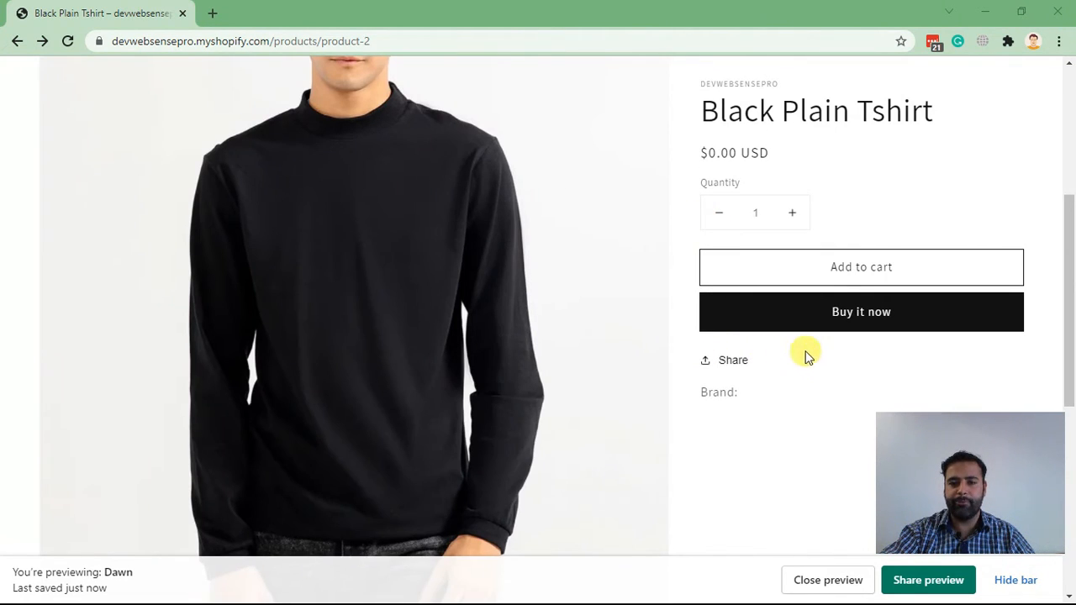
mouse_move(821, 346)
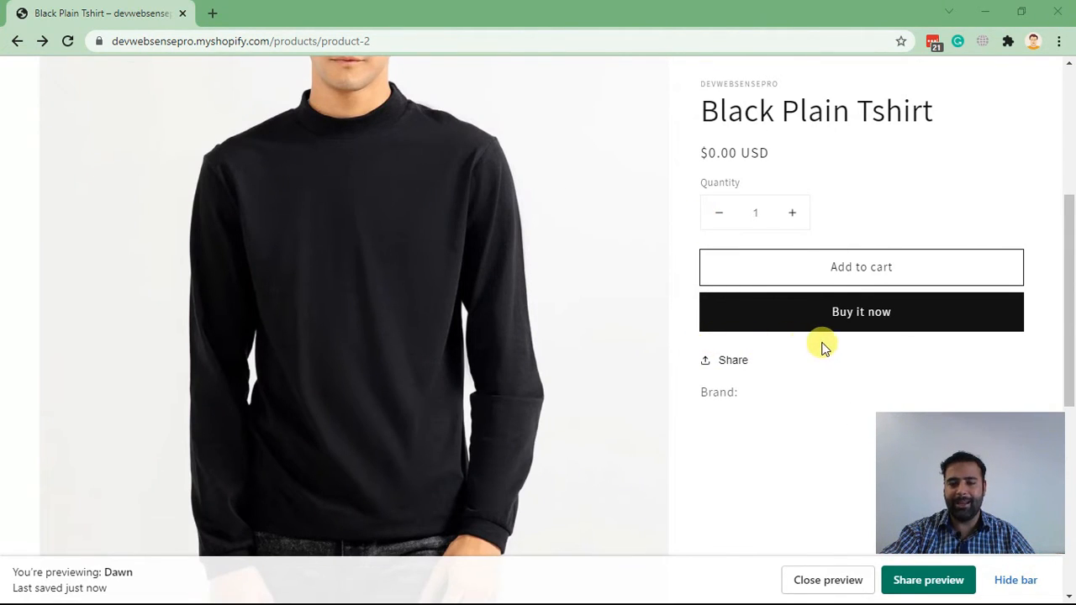
mouse_move(815, 346)
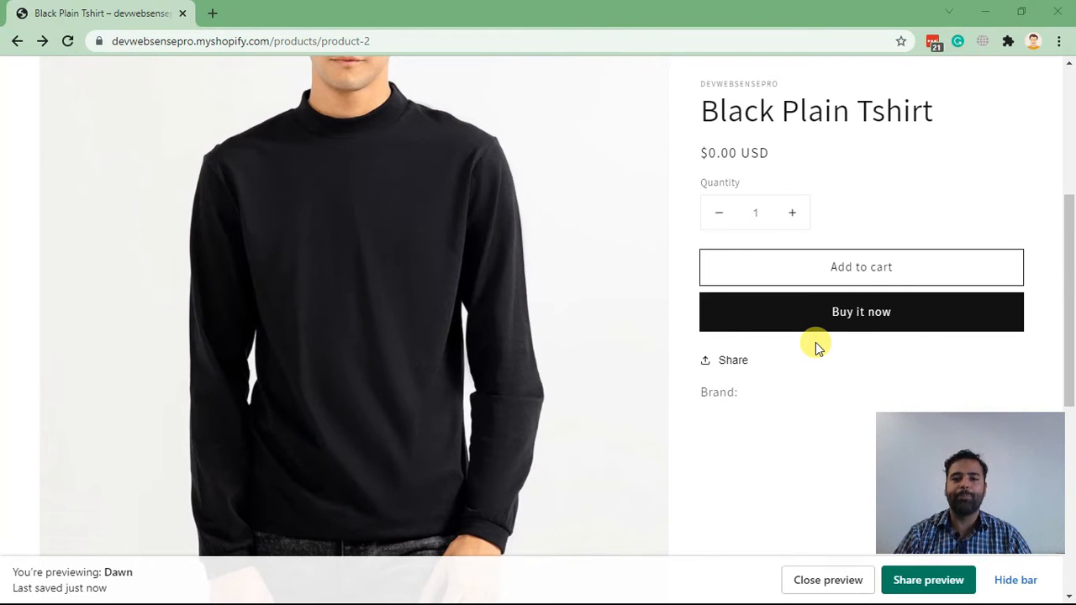
scroll("up", 3)
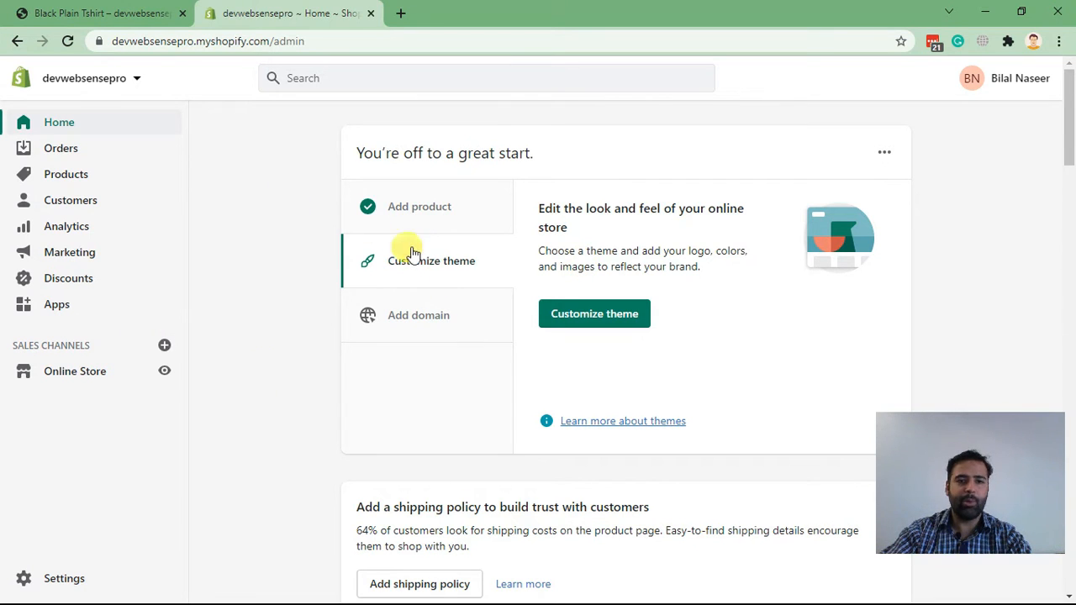
mouse_move(328, 286)
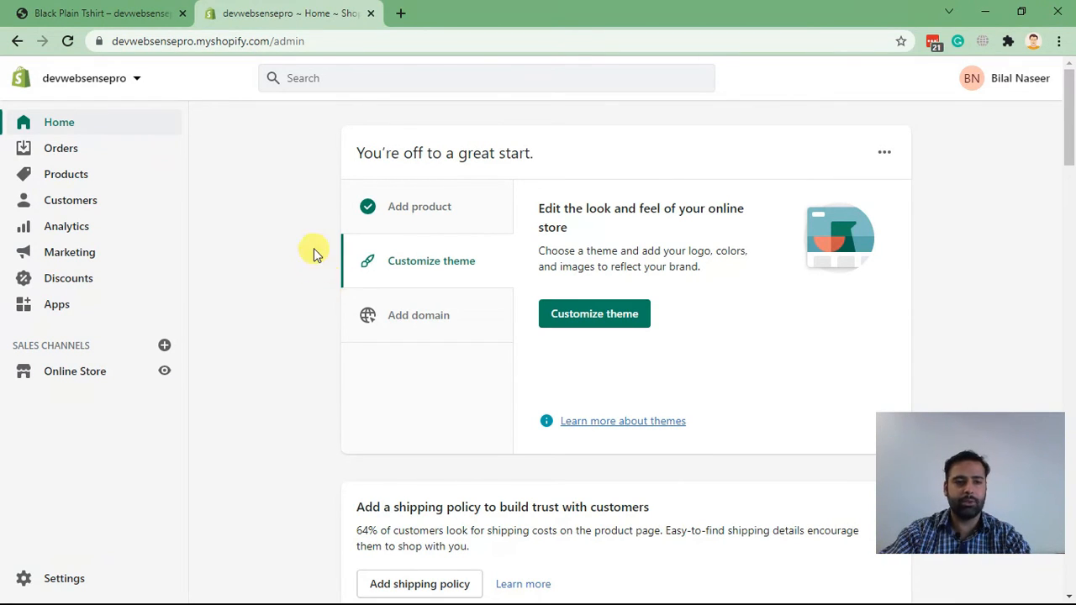
mouse_move(366, 301)
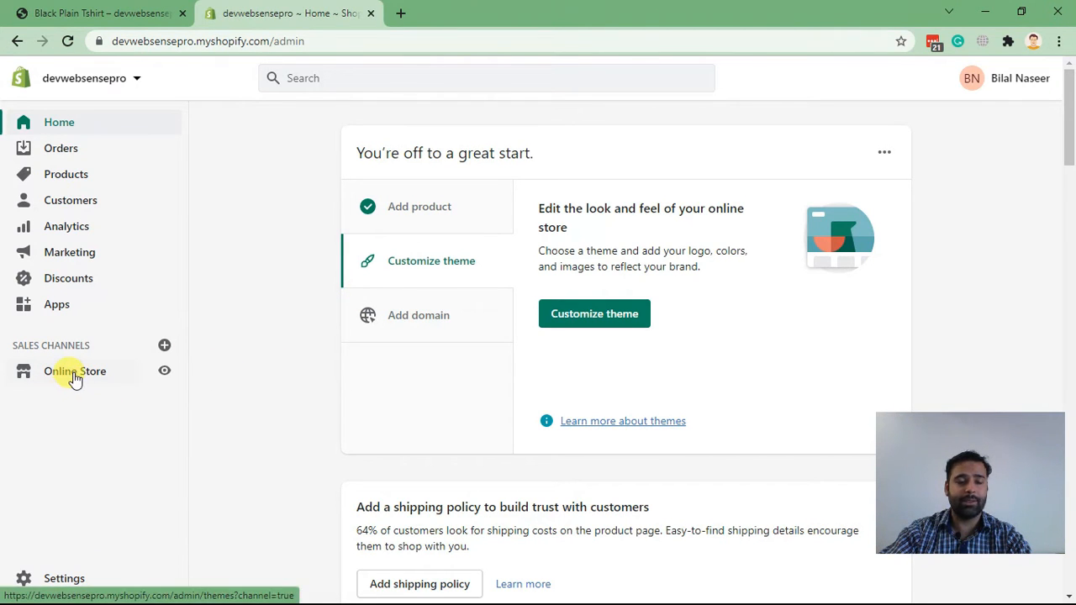
From Online Store, choose Actions > Edit code on the current Dawn theme.
left_click(74, 372)
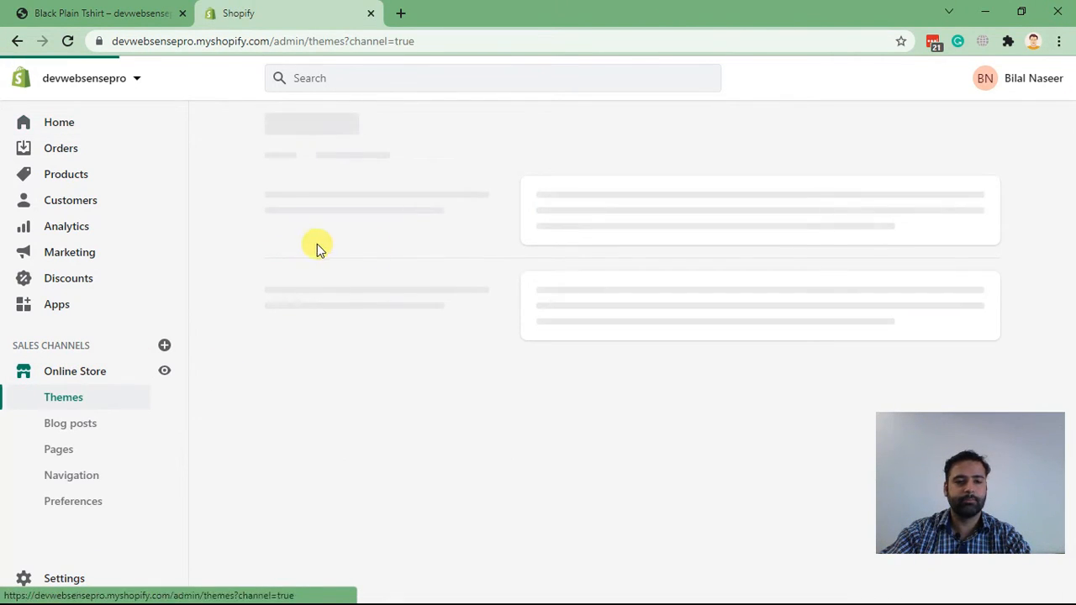
mouse_move(474, 145)
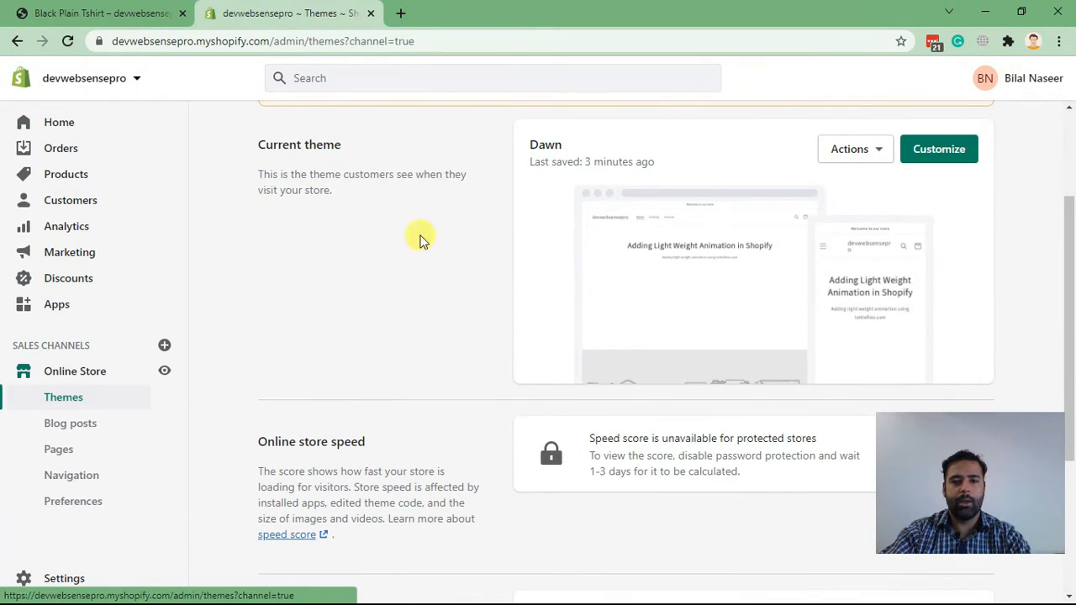
left_click(854, 148)
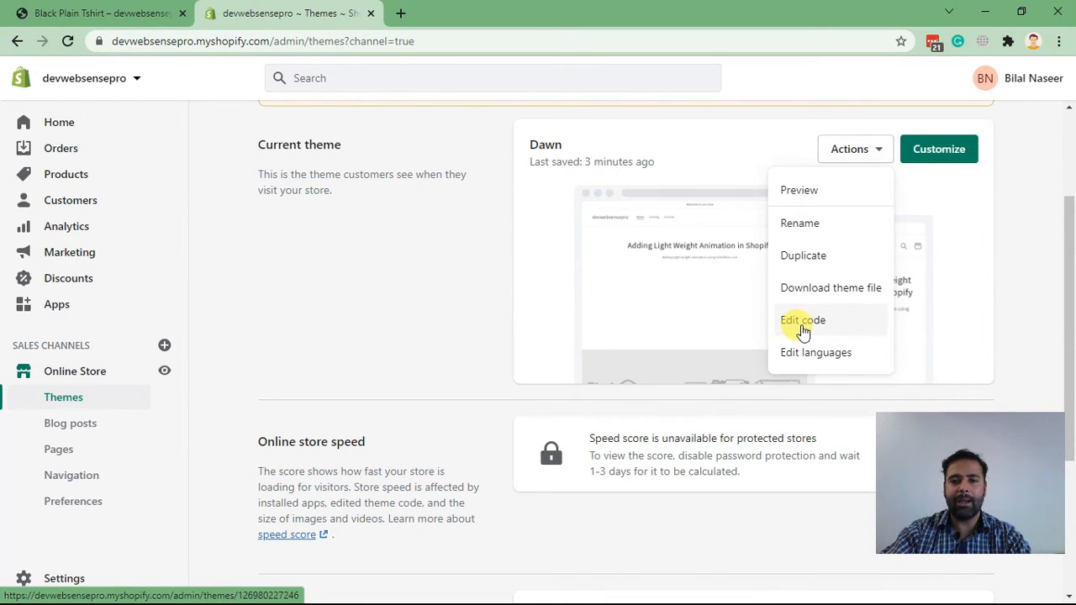
mouse_move(789, 256)
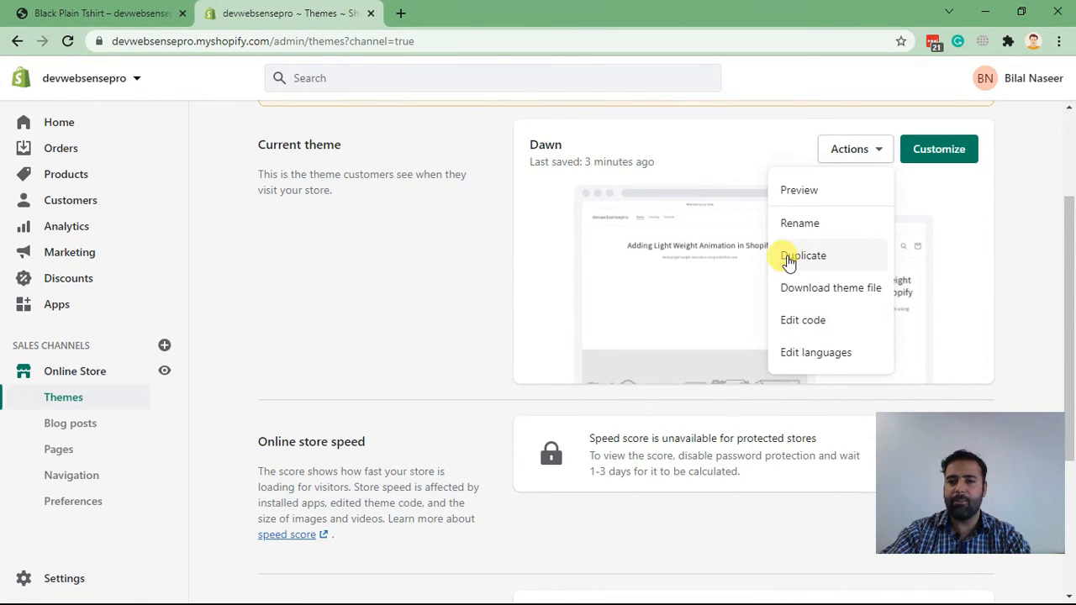
mouse_move(863, 259)
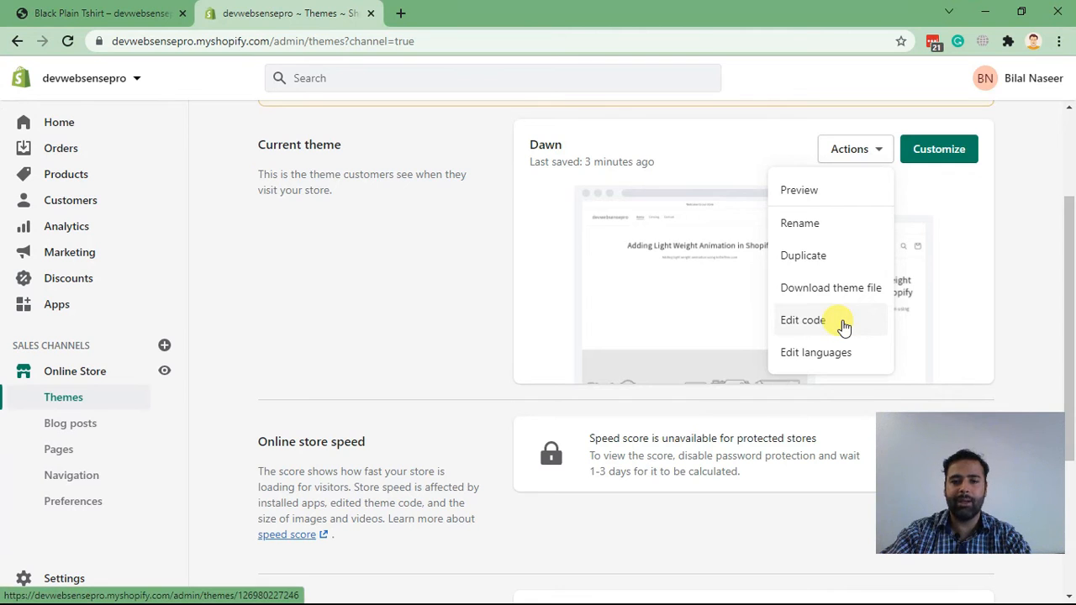
left_click(802, 319)
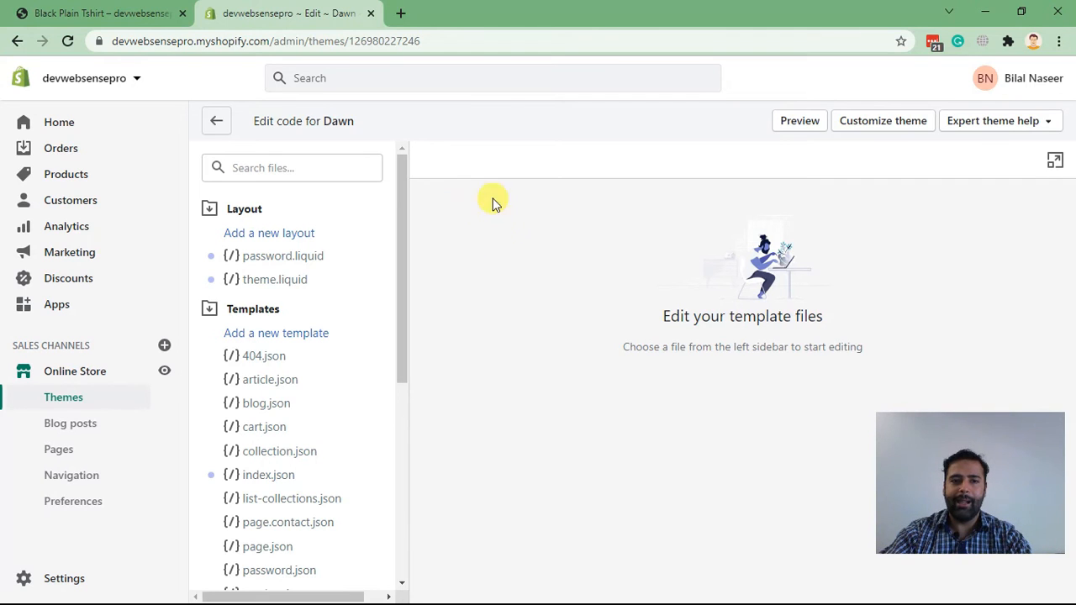
Search the theme files for 'main-produ' and open main-product.liquid under Sections.
left_click(293, 168)
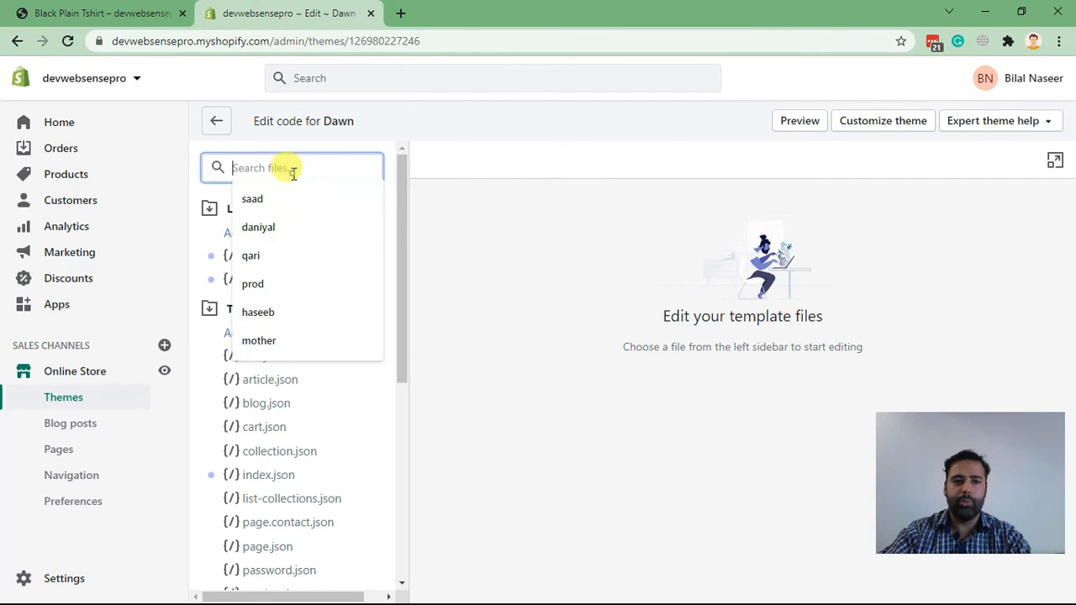
mouse_move(652, 155)
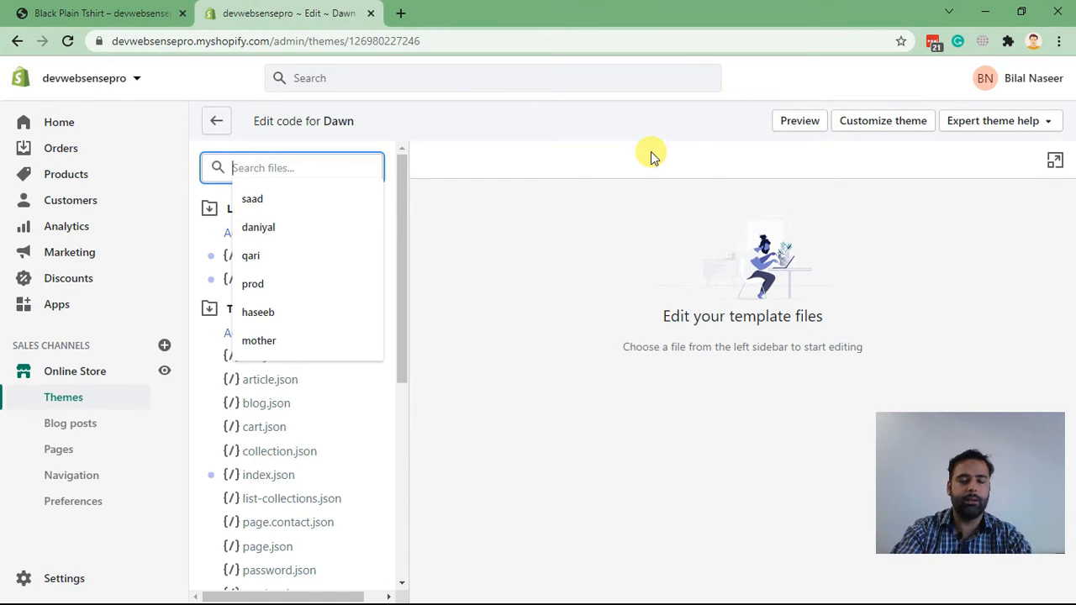
type("product-li")
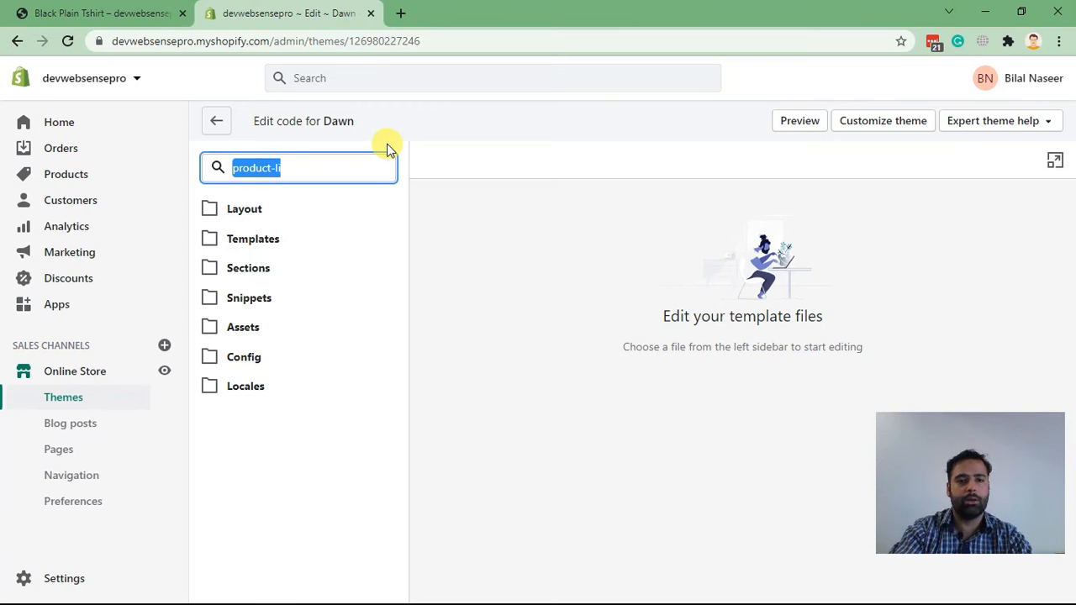
type("main-produ")
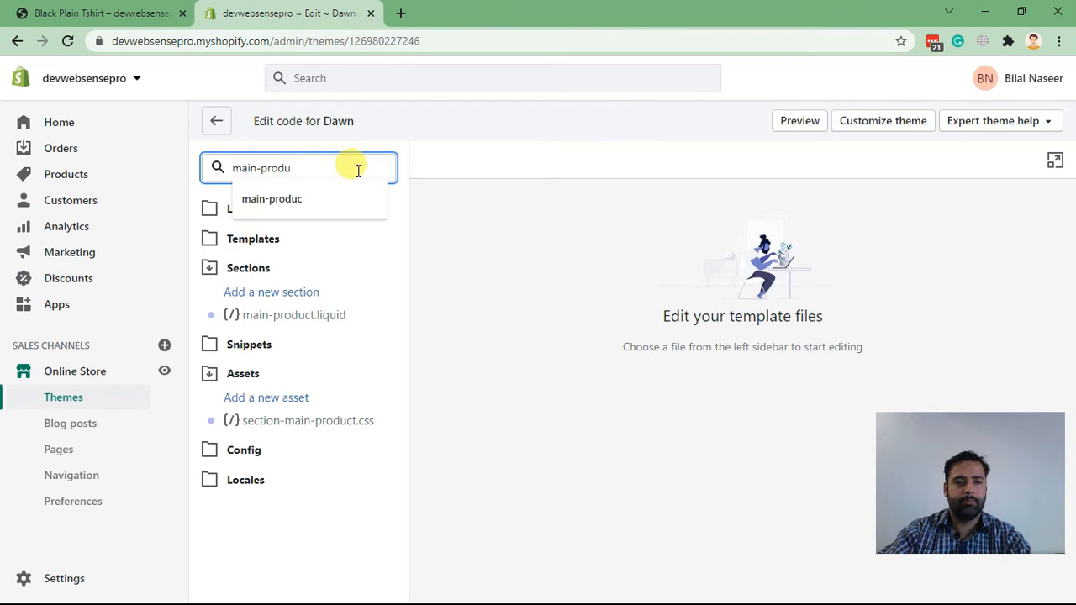
mouse_move(259, 314)
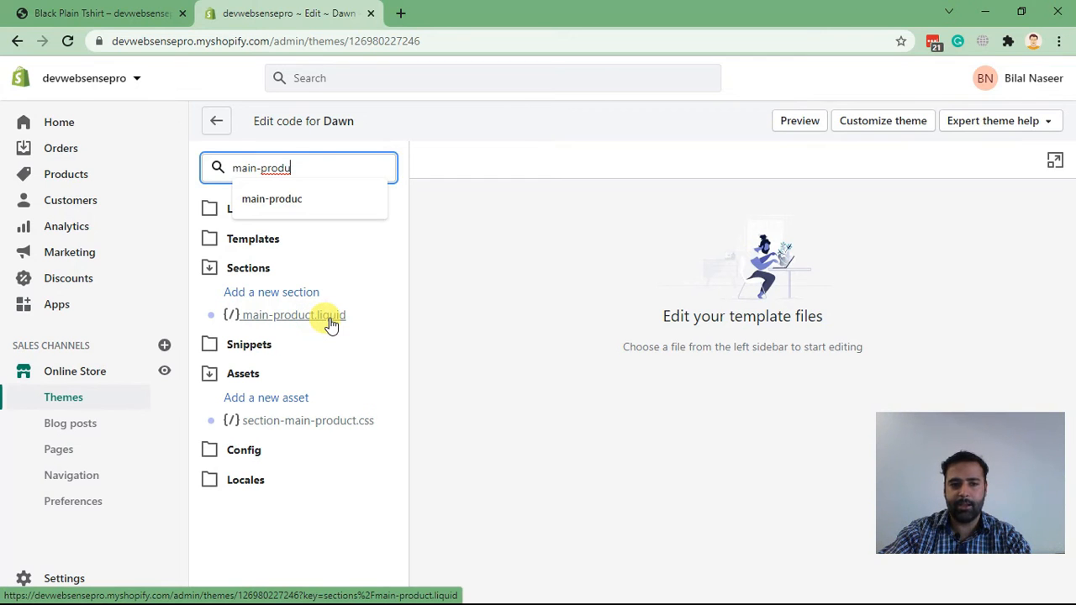
left_click(293, 314)
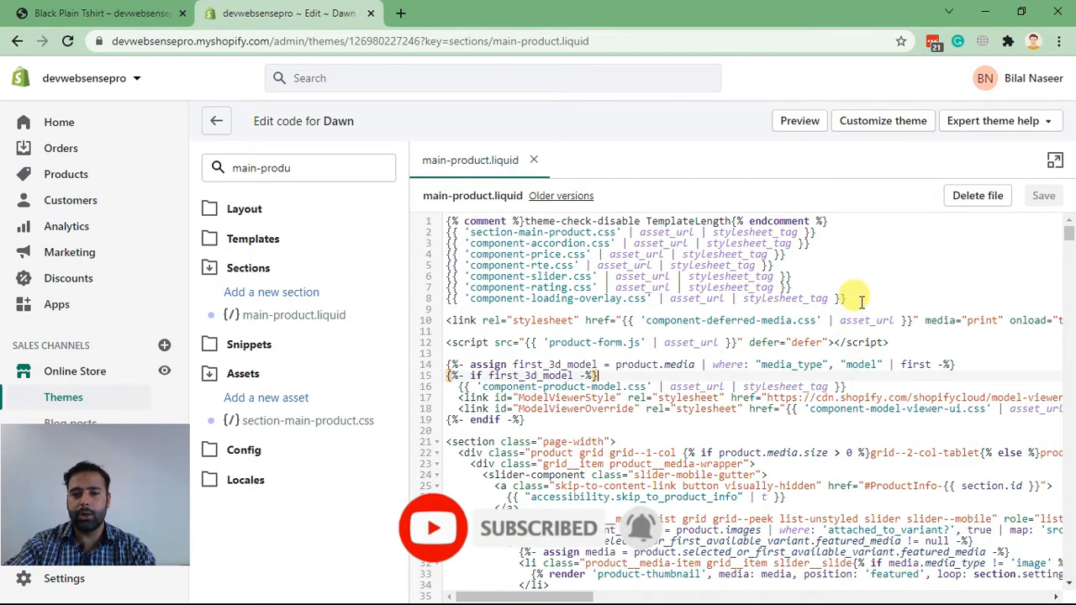
Look through main-product.liquid, then switch to the Black Plain Tshirt preview tab.
type("</")
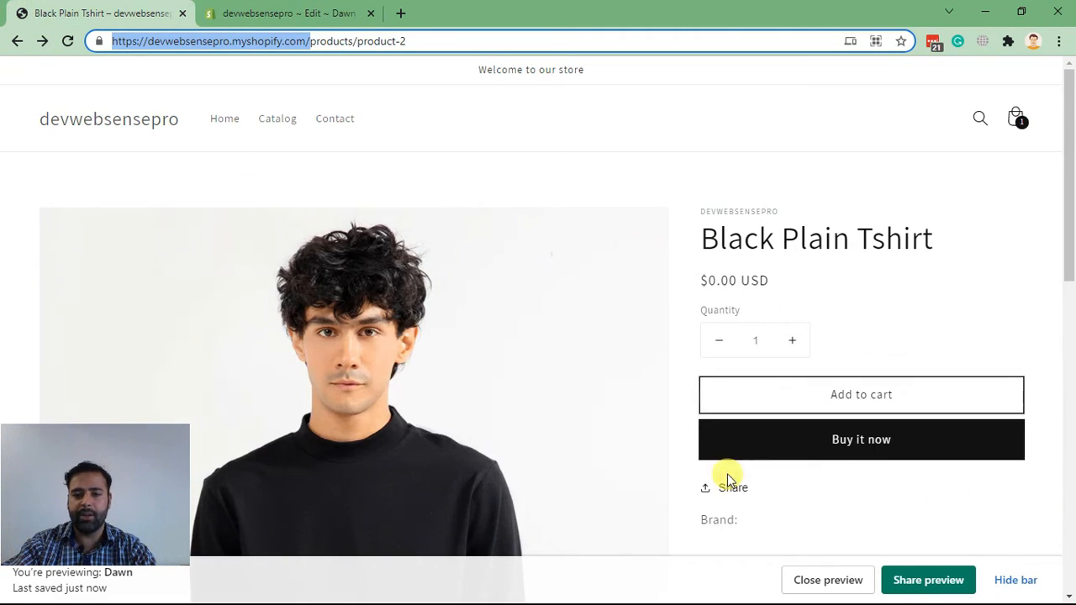
left_click(289, 13)
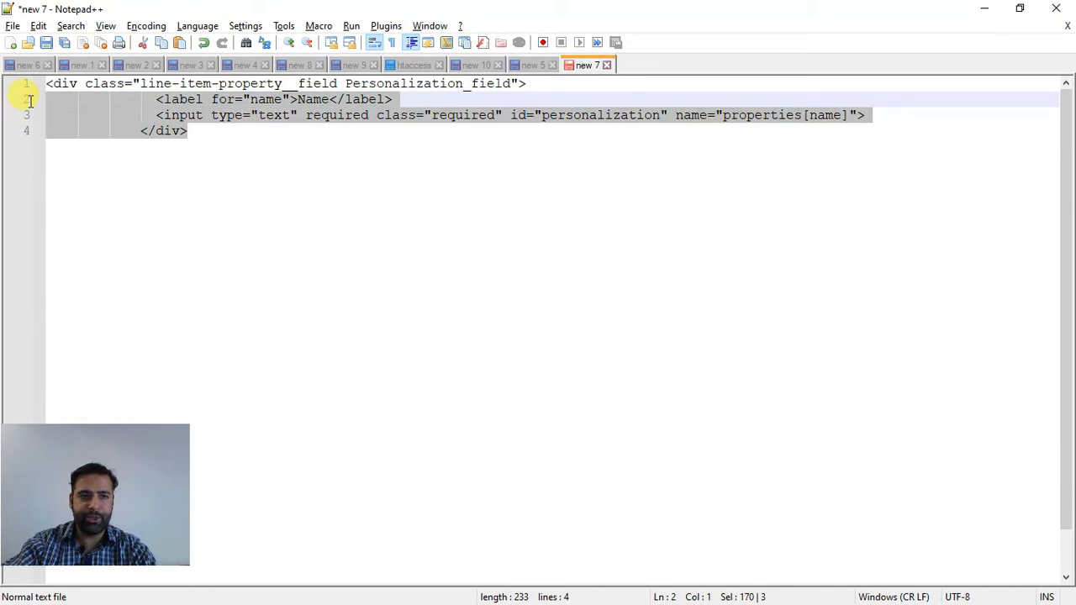
left_click(188, 131)
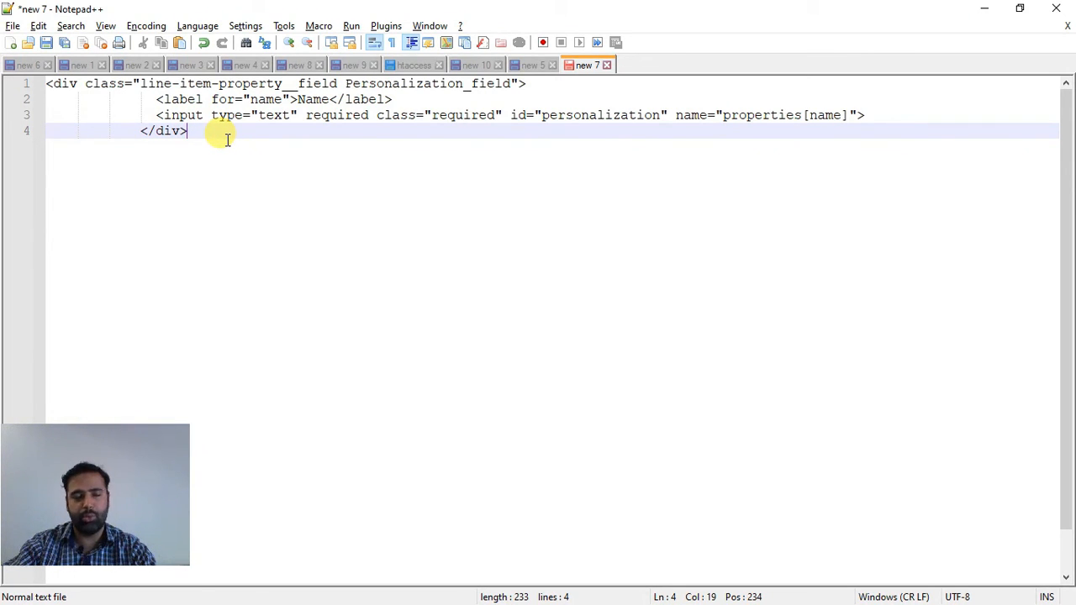
key("ctrl+a")
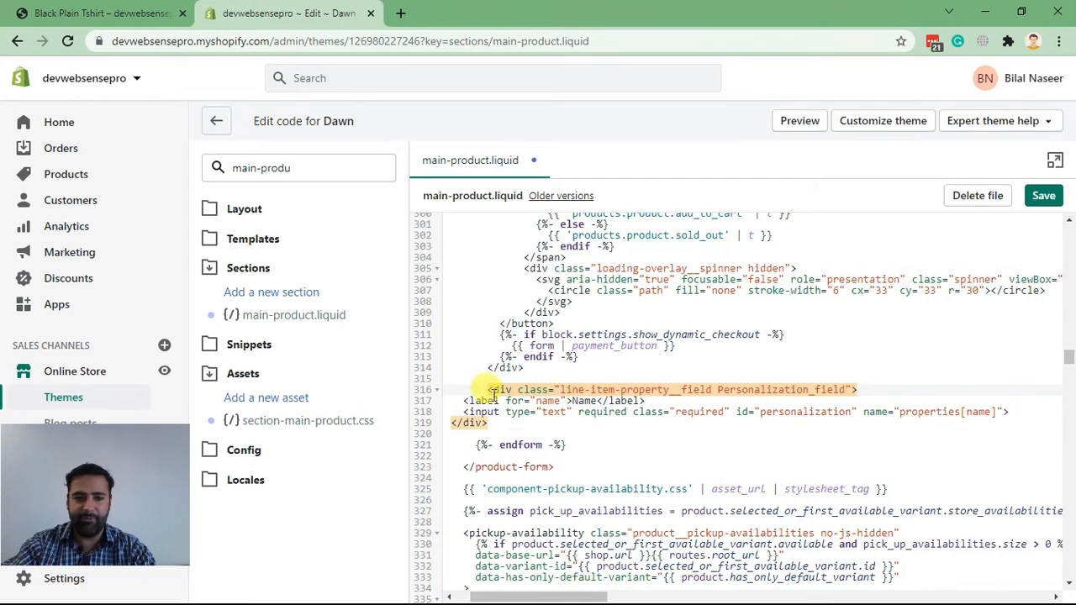
Select the pasted Name field snippet below the buy buttons to tidy its indentation.
left_click_drag(491, 390, 588, 423)
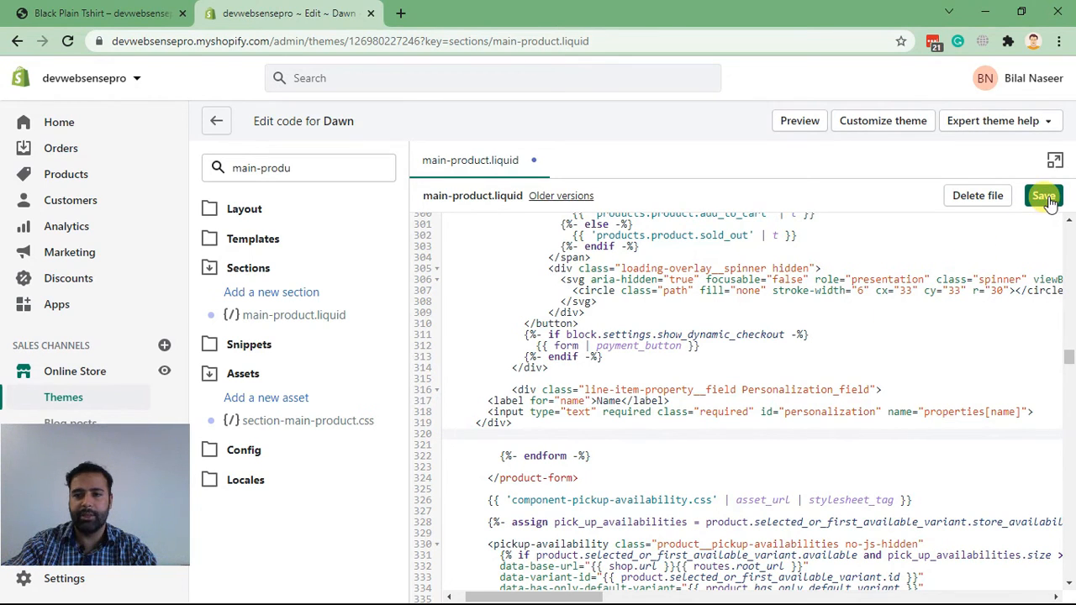
mouse_move(798, 316)
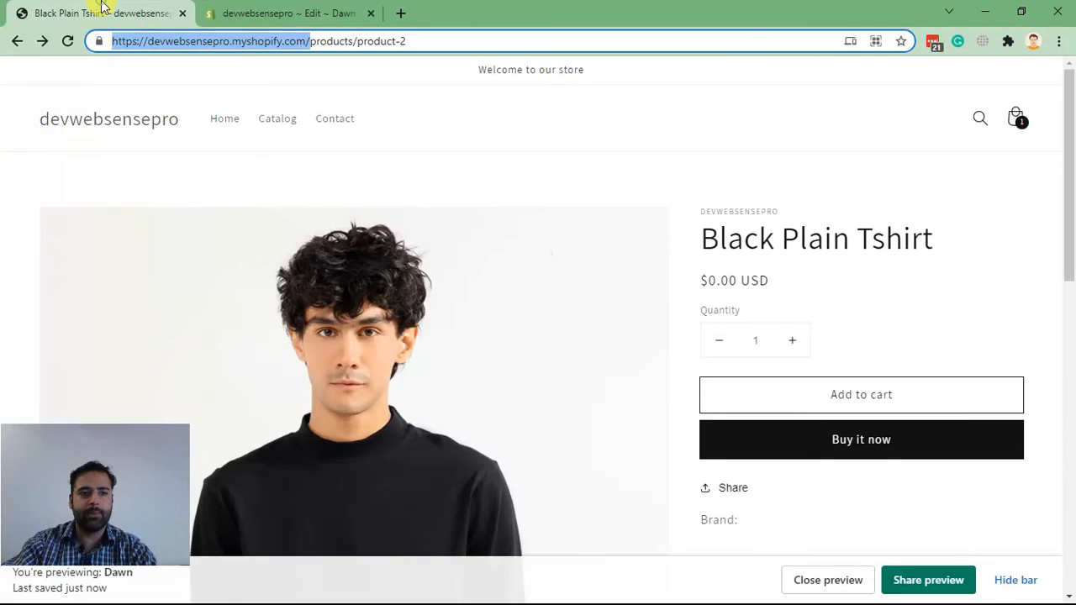
left_click(68, 40)
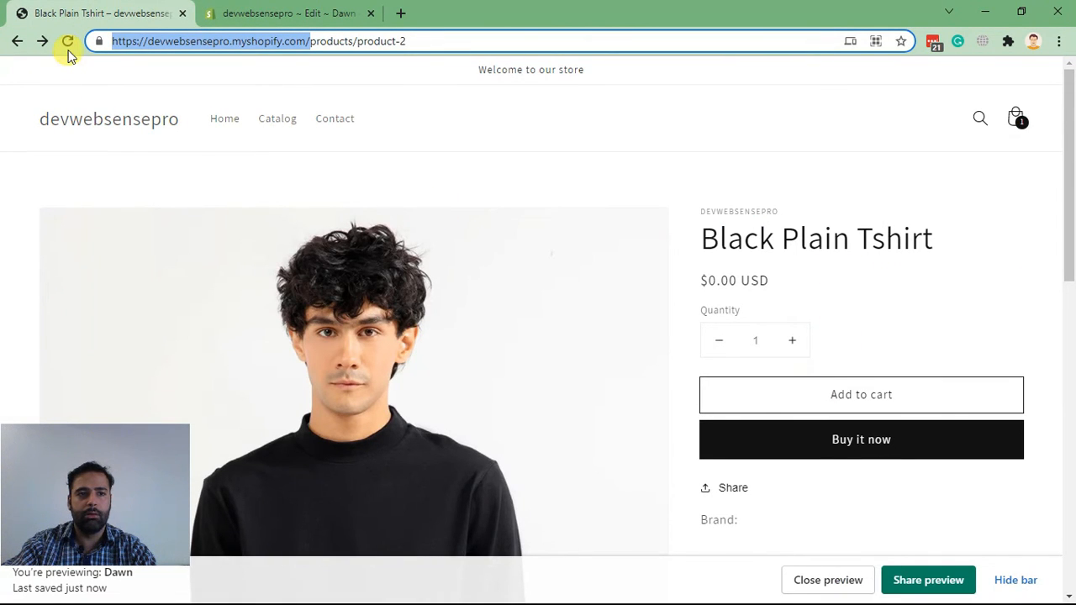
left_click(67, 41)
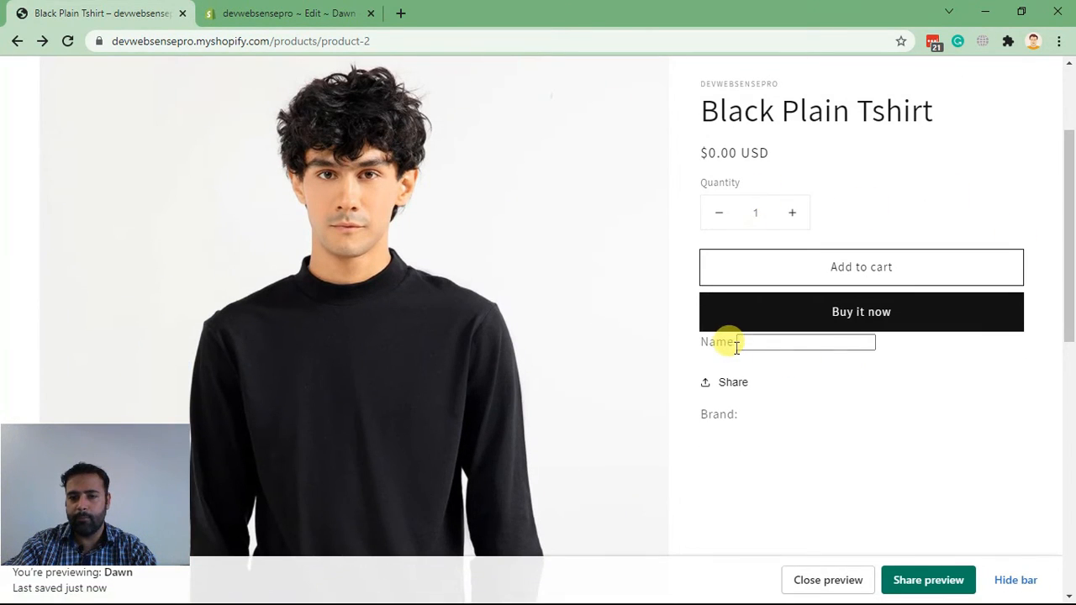
mouse_move(931, 348)
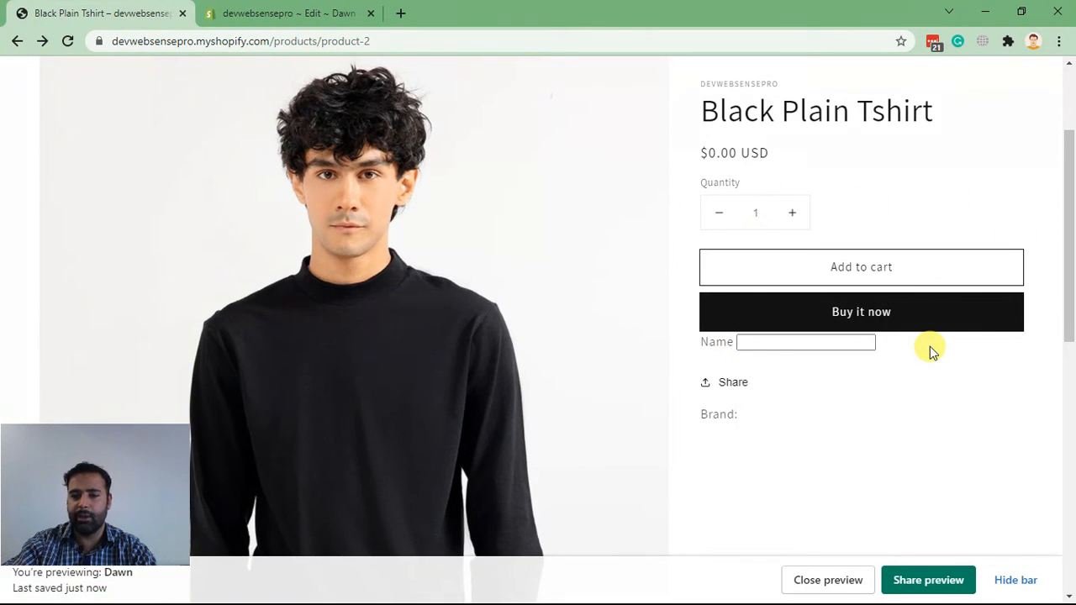
left_click(803, 343)
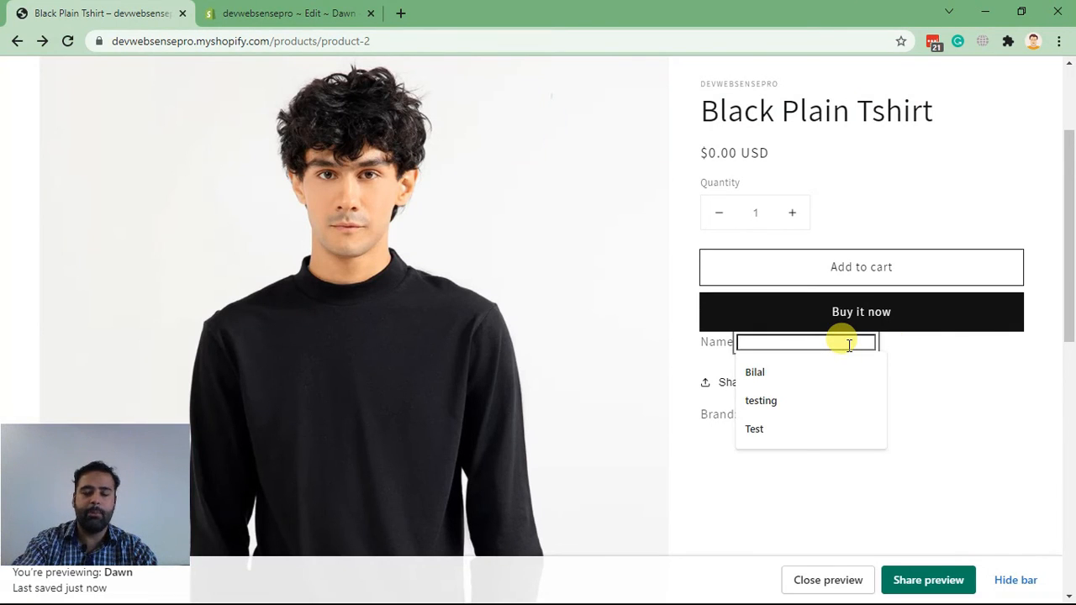
type("Bilal Naseer")
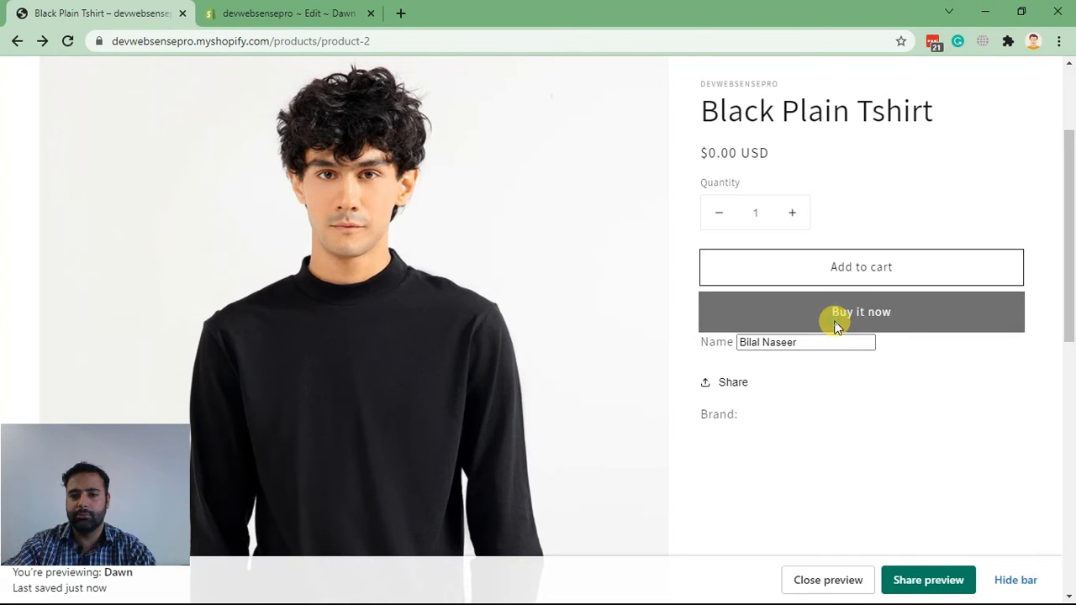
Buy the T-shirt now to proceed to checkout with the entered name.
left_click(861, 311)
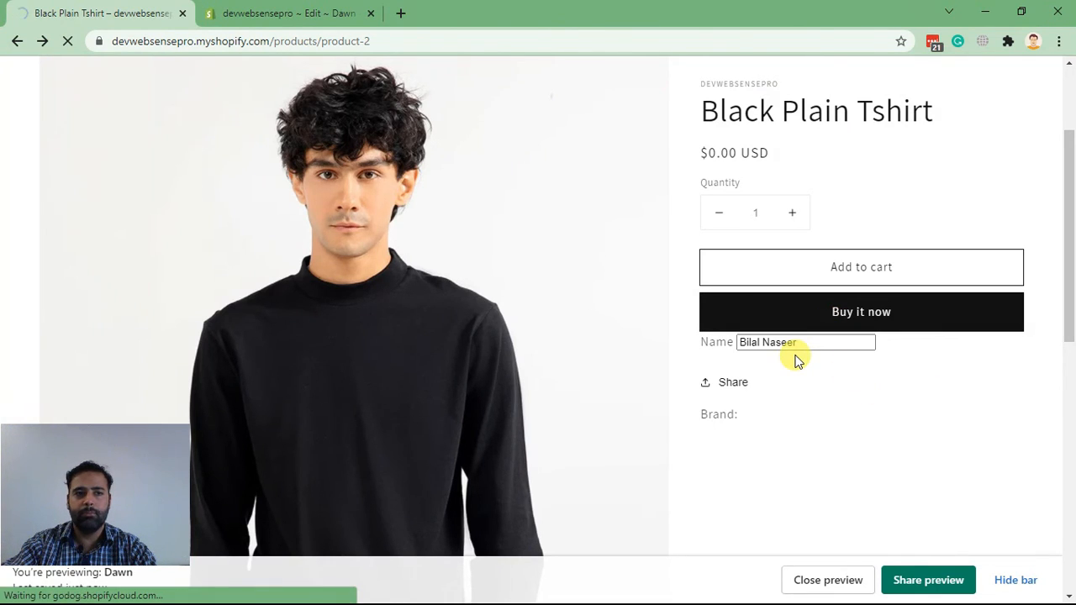
left_click(860, 311)
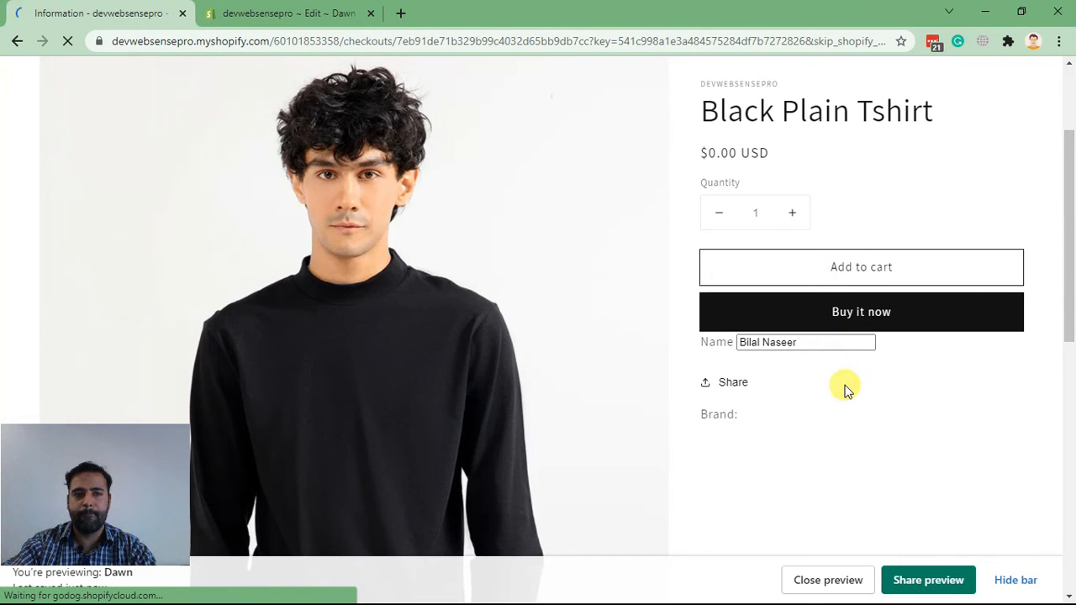
On checkout, highlight the 'name:' property under the Black Plain Tshirt line item.
left_click(860, 311)
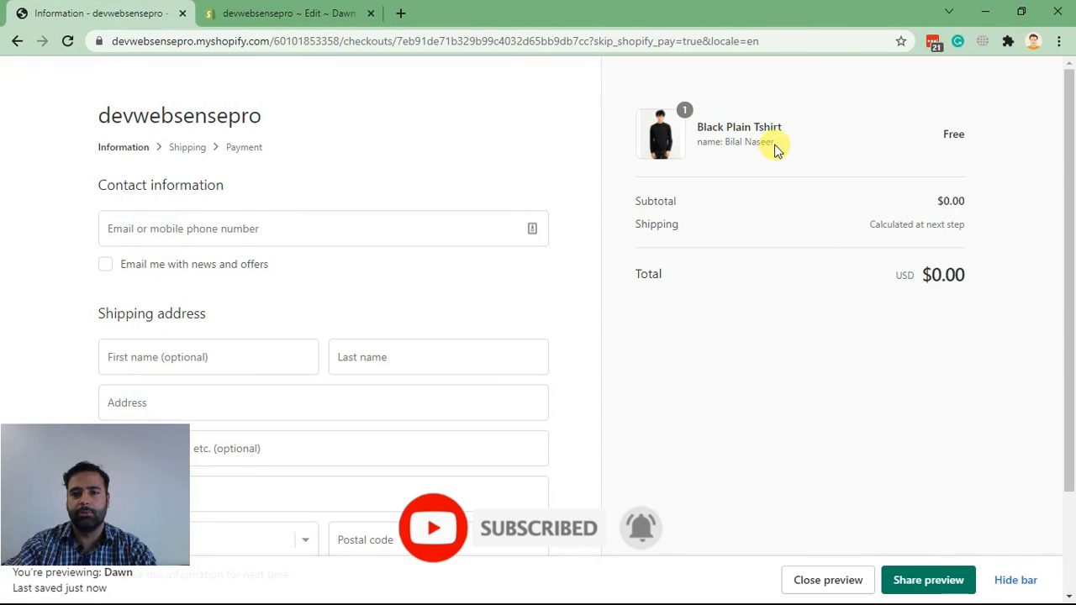
mouse_move(706, 159)
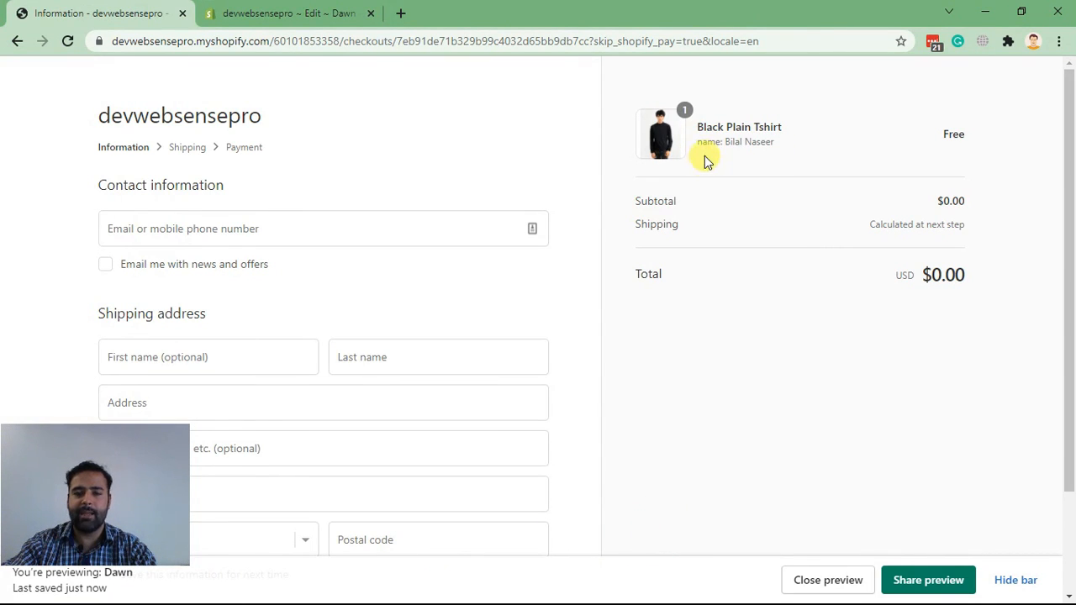
double_click(736, 141)
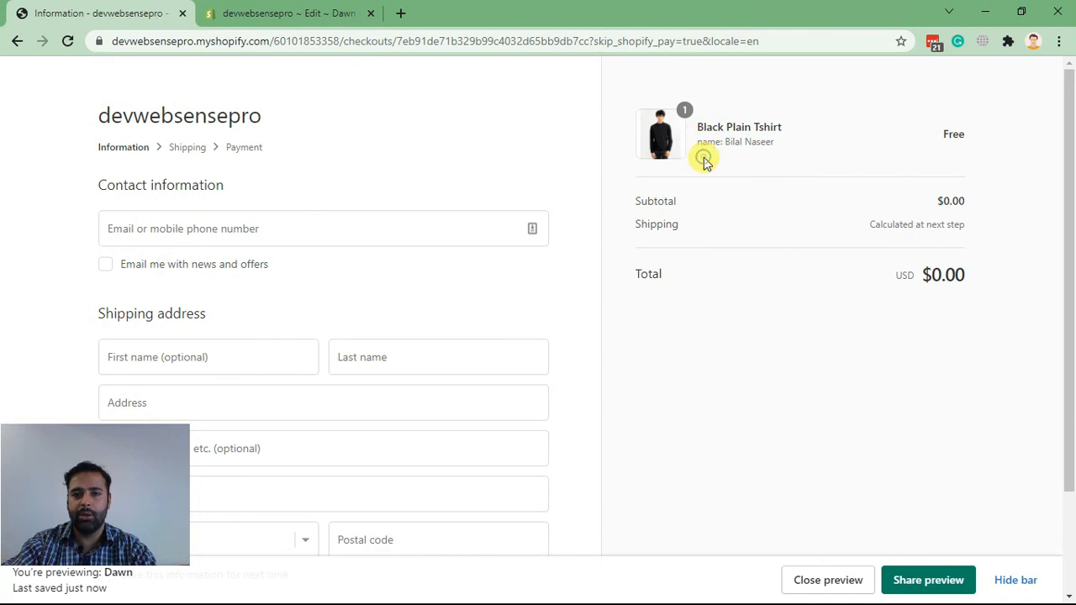
mouse_move(730, 168)
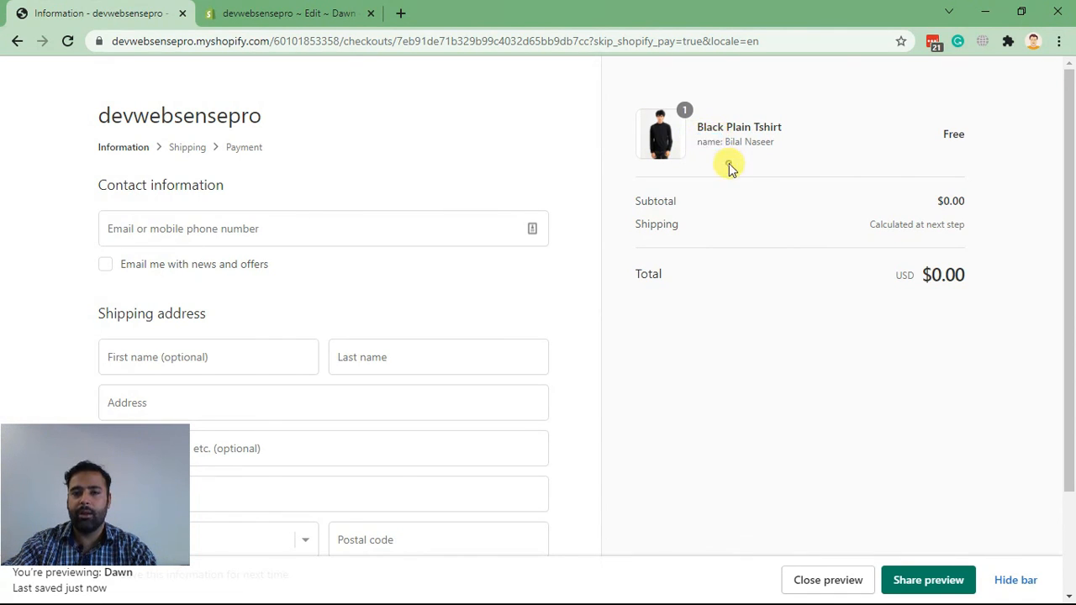
double_click(709, 141)
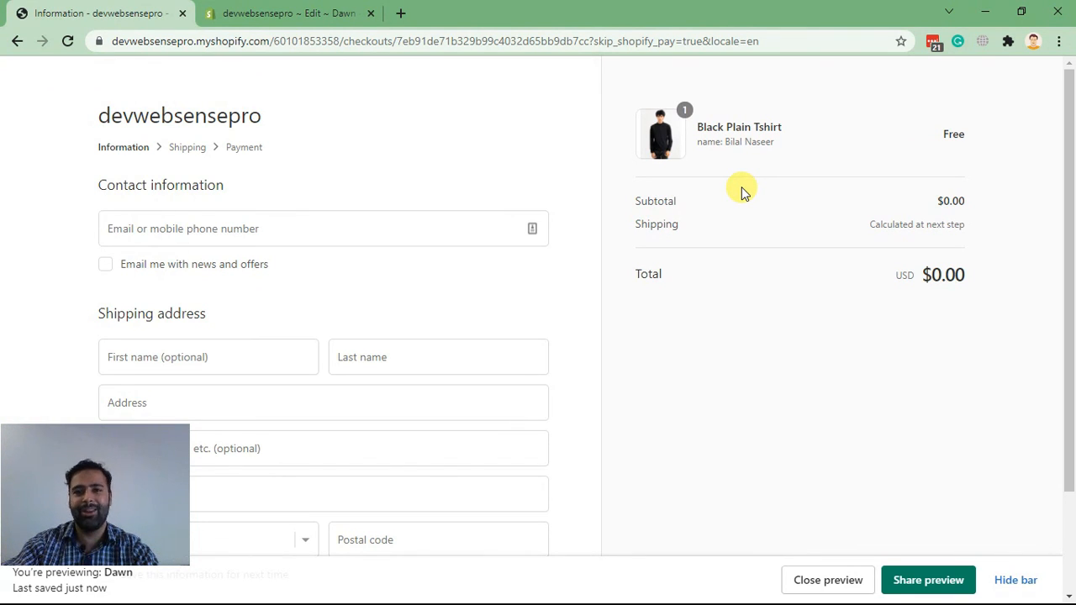
mouse_move(765, 187)
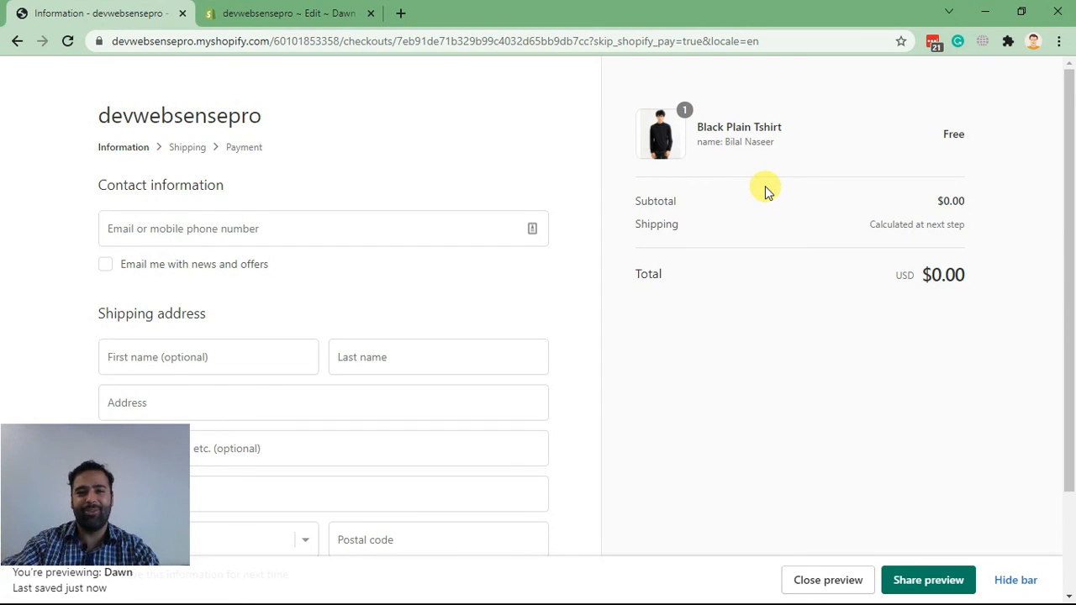